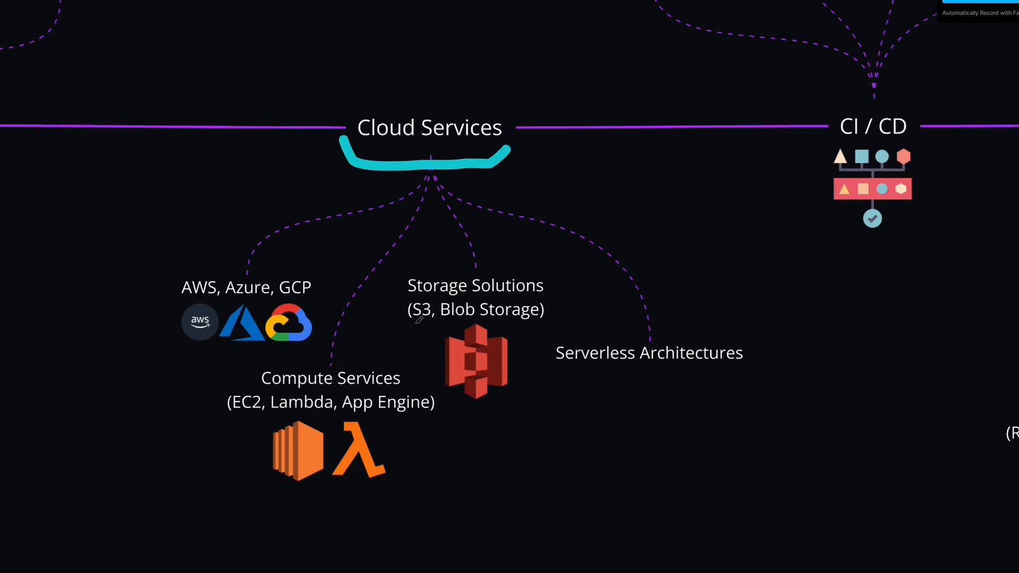
mouse_move(278, 367)
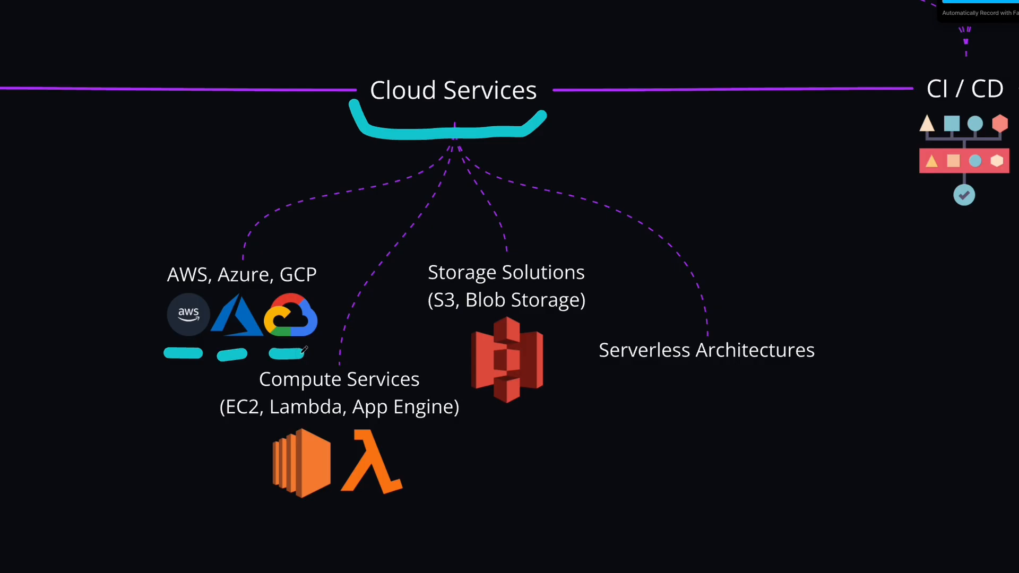
mouse_move(153, 231)
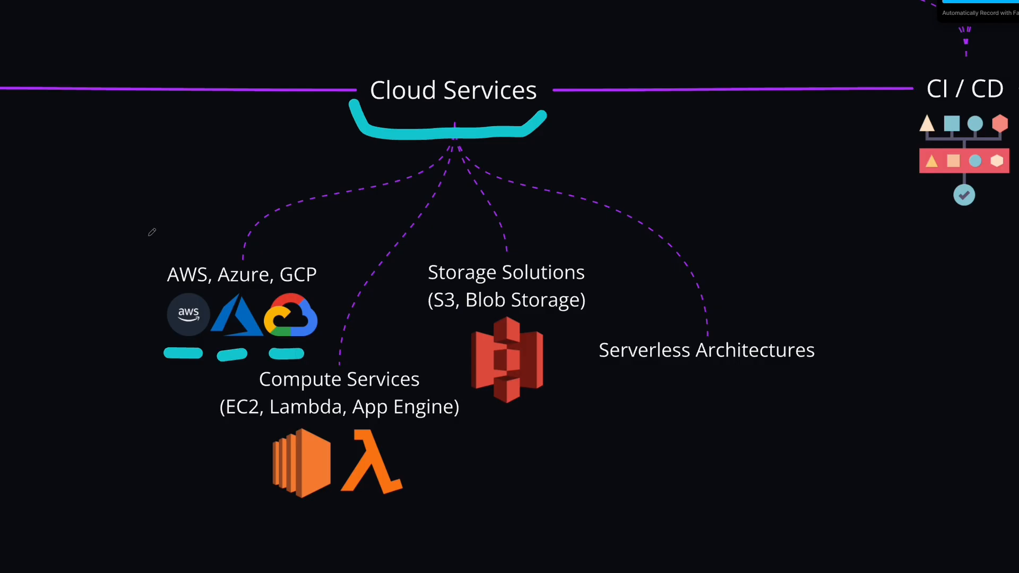